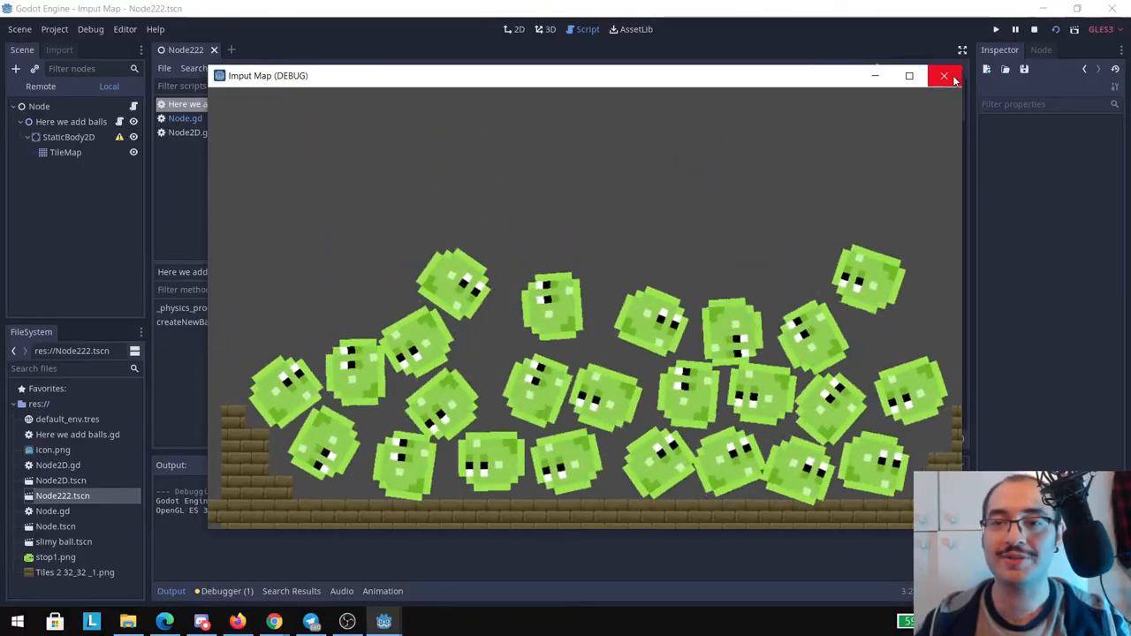
Stop the running ball demo and open slimy ball.tscn from the FileSystem dock
{"action": "left_click", "coordinate": [944, 76]}
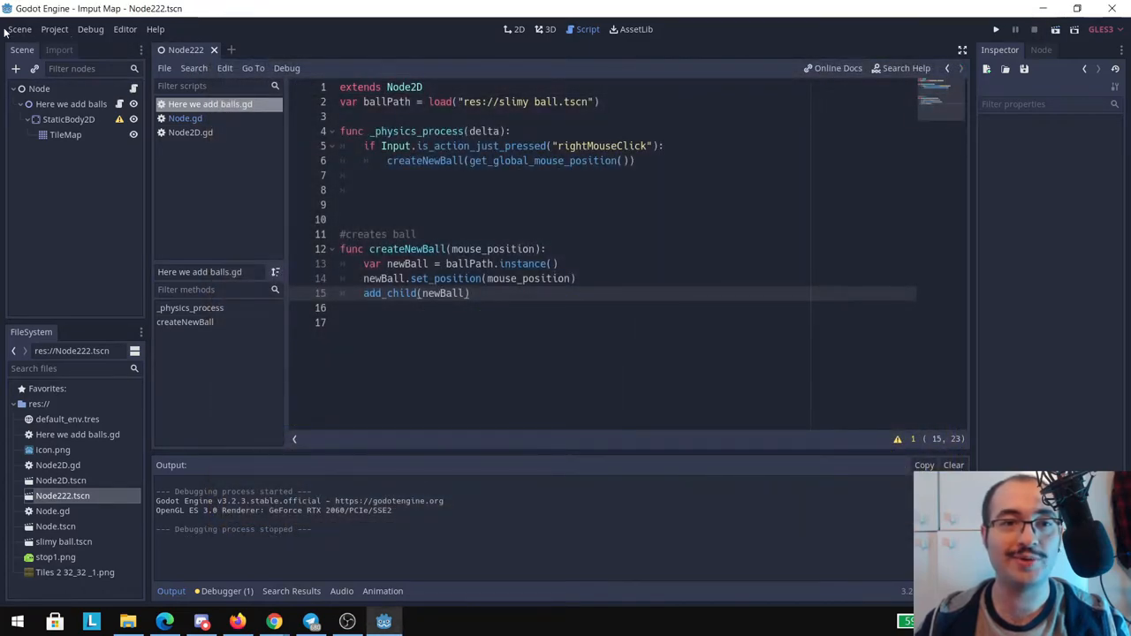
{"action": "left_click", "coordinate": [39, 88]}
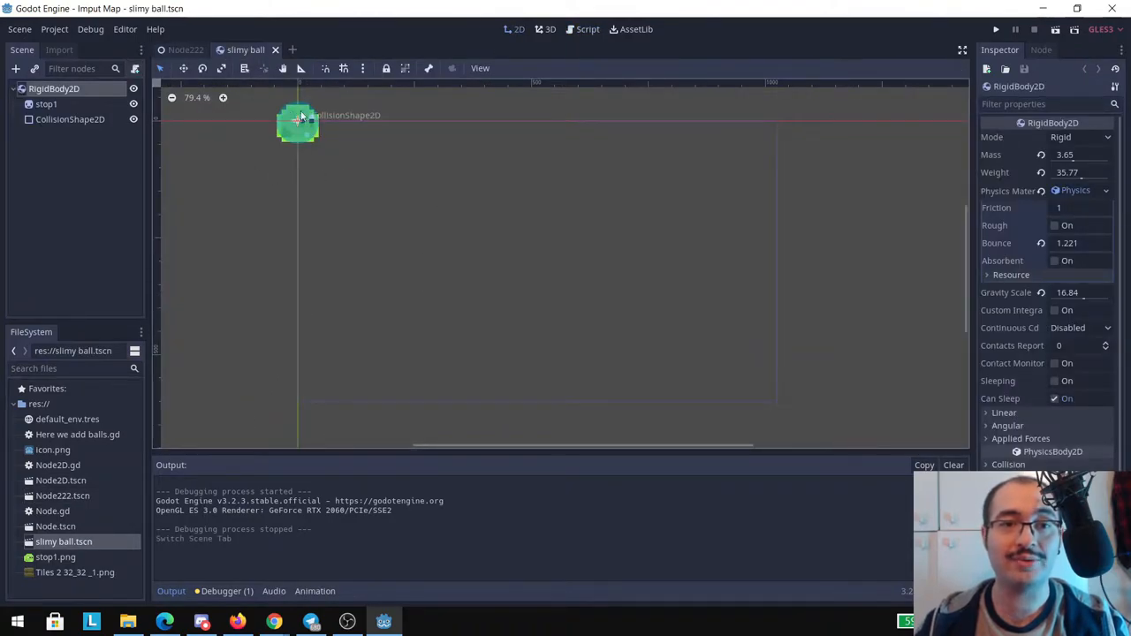
{"action": "mouse_move", "coordinate": [339, 120]}
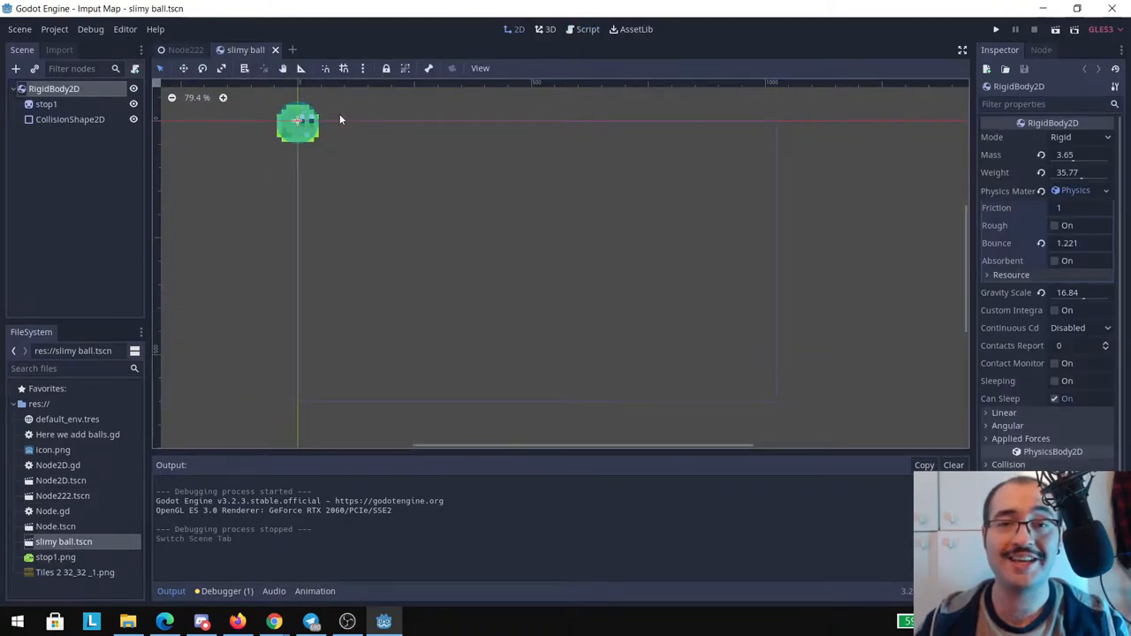
{"action": "mouse_move", "coordinate": [619, 155]}
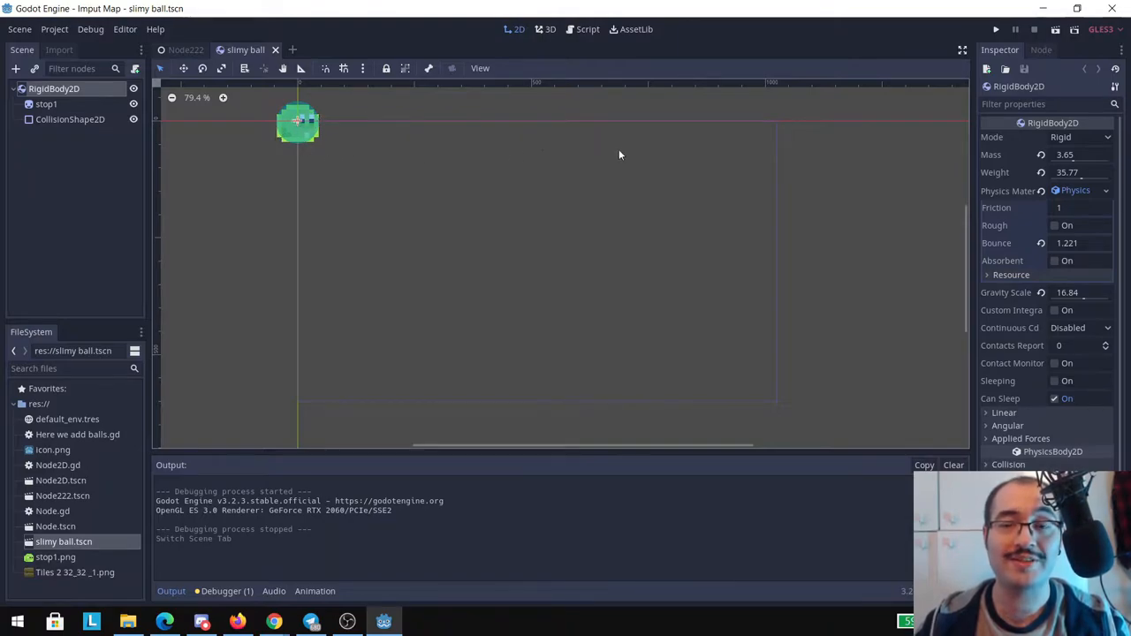
{"action": "mouse_move", "coordinate": [460, 161]}
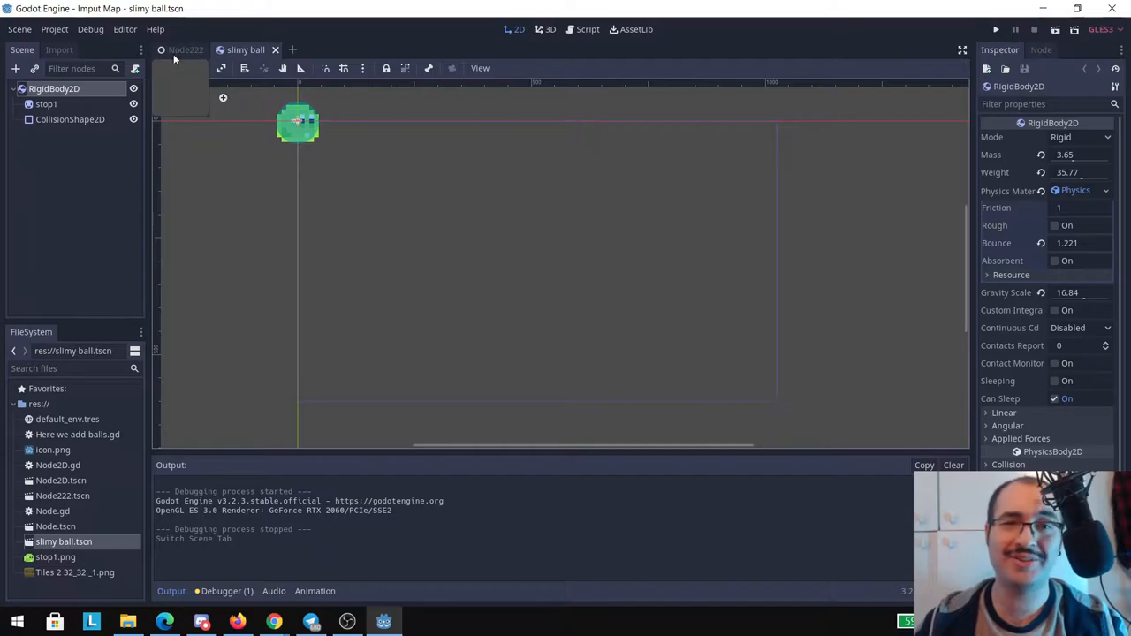
Return to the Node222 scene and bring up the Here we add balls node's script
{"action": "left_click", "coordinate": [185, 50]}
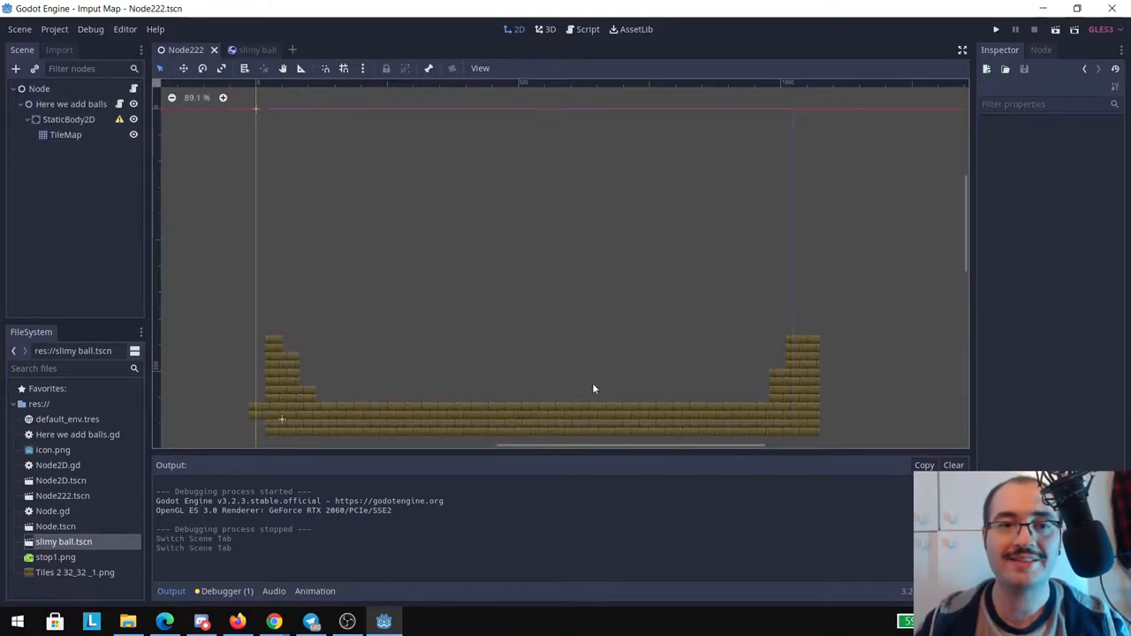
{"action": "left_click", "coordinate": [70, 103]}
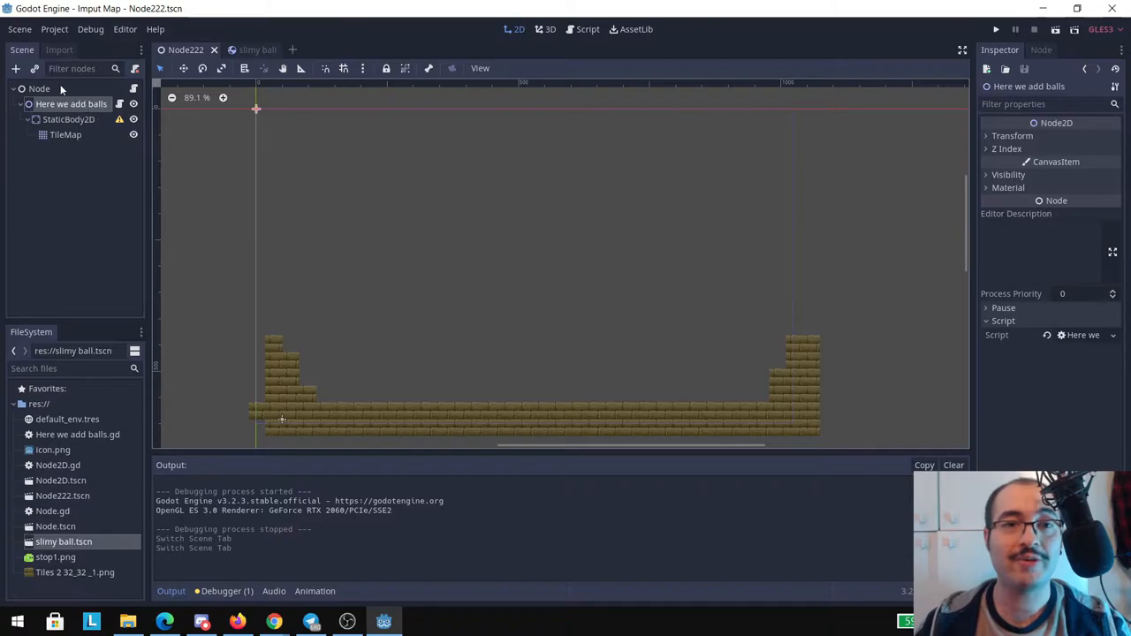
{"action": "left_click", "coordinate": [39, 89]}
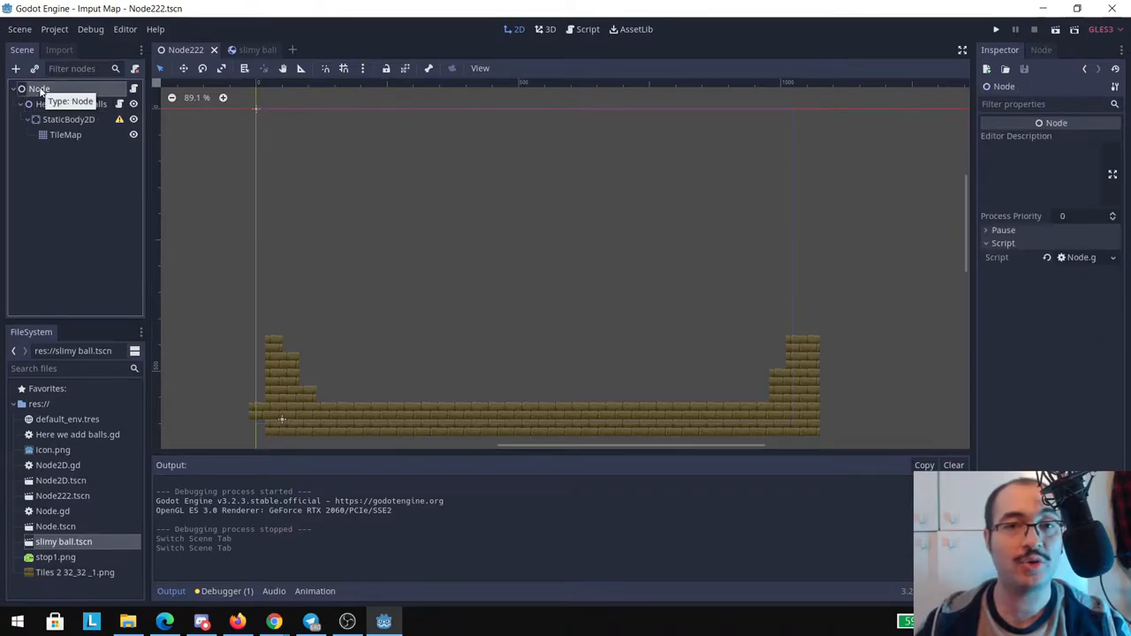
{"action": "mouse_move", "coordinate": [71, 102]}
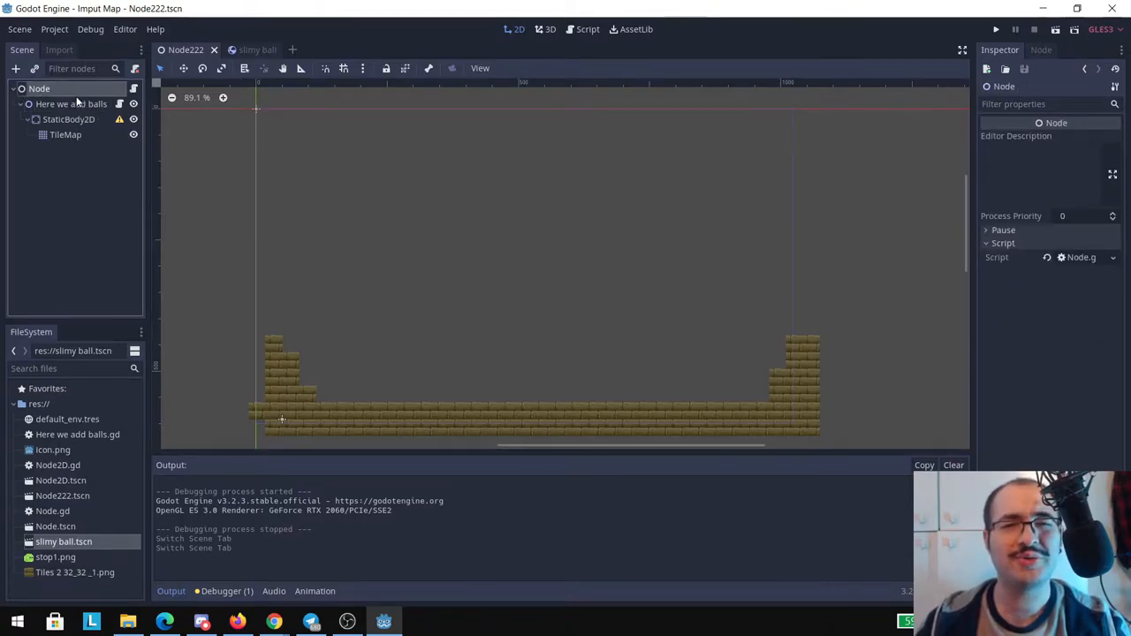
{"action": "left_click", "coordinate": [587, 28]}
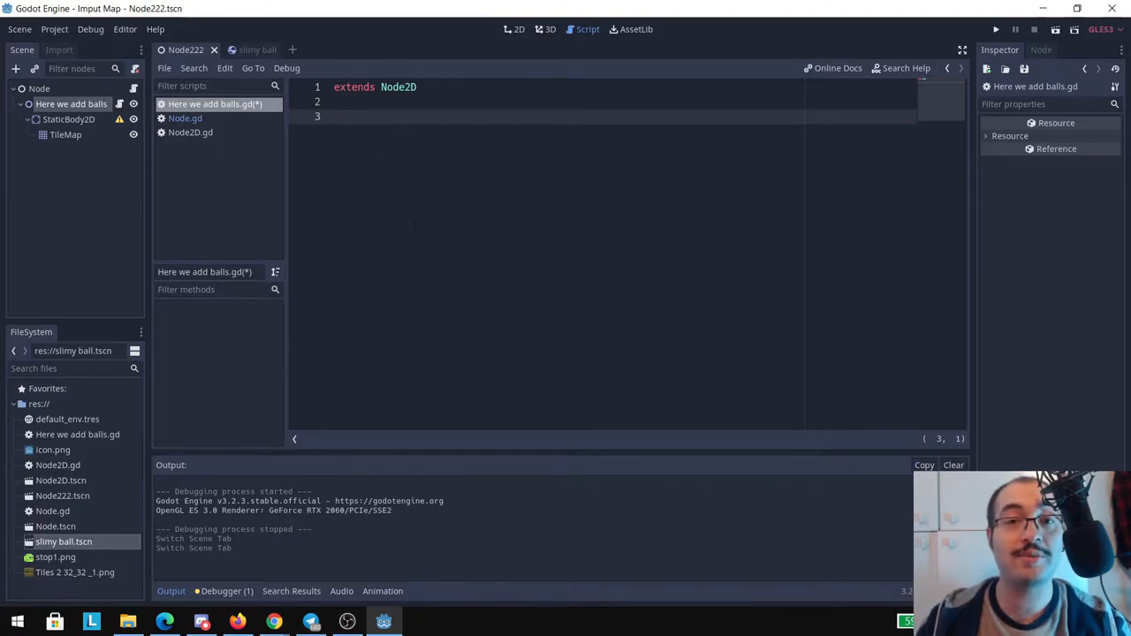
{"action": "mouse_move", "coordinate": [78, 435]}
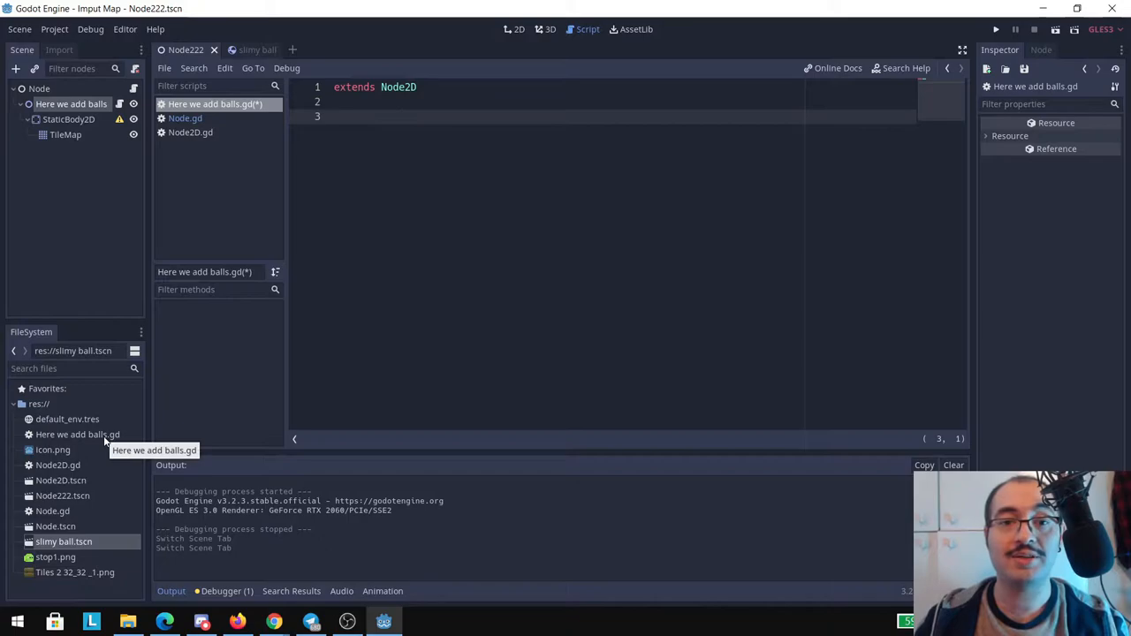
{"action": "mouse_move", "coordinate": [410, 209]}
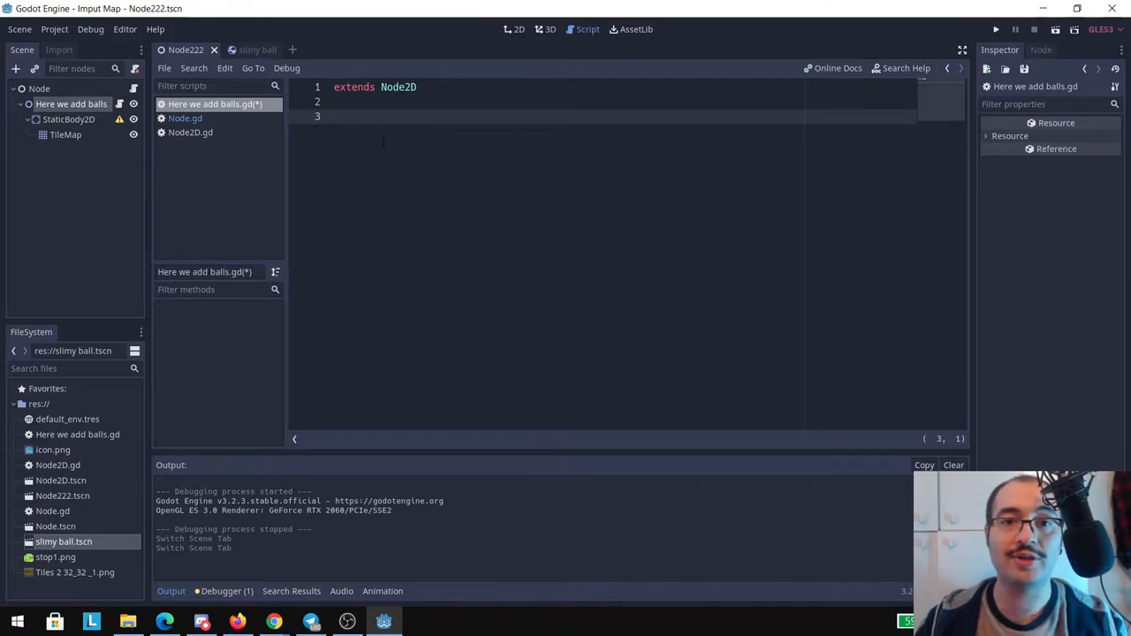
Declare var ballPath = load("res://slimy ball.tscn") at the top of the script
{"action": "type", "text": "va"}
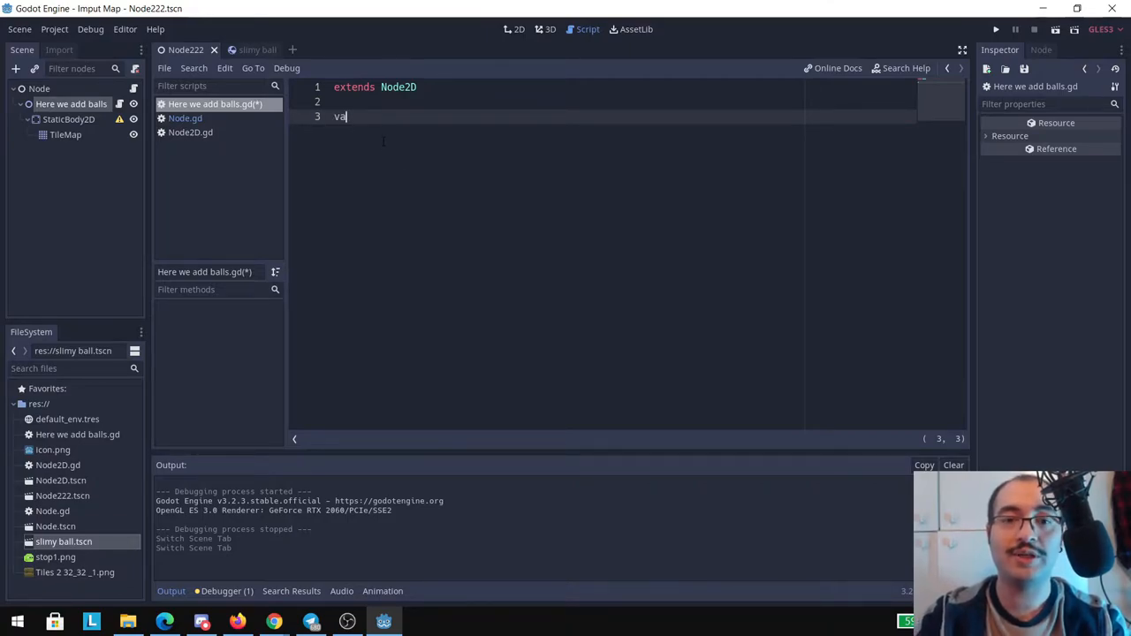
{"action": "type", "text": "r ba"}
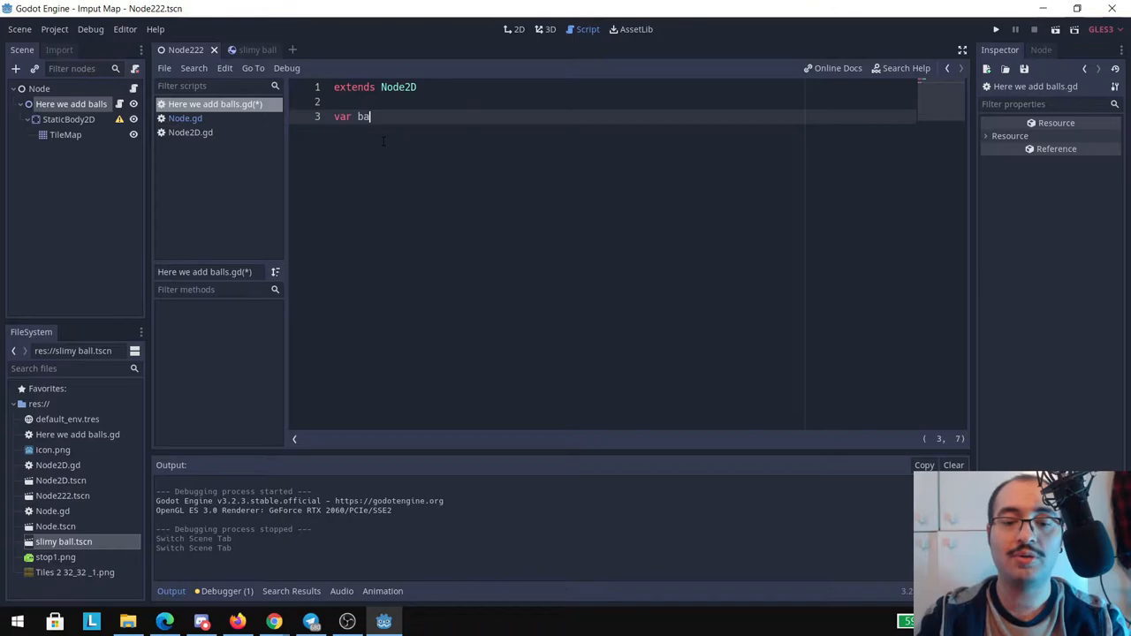
{"action": "type", "text": "llPath"}
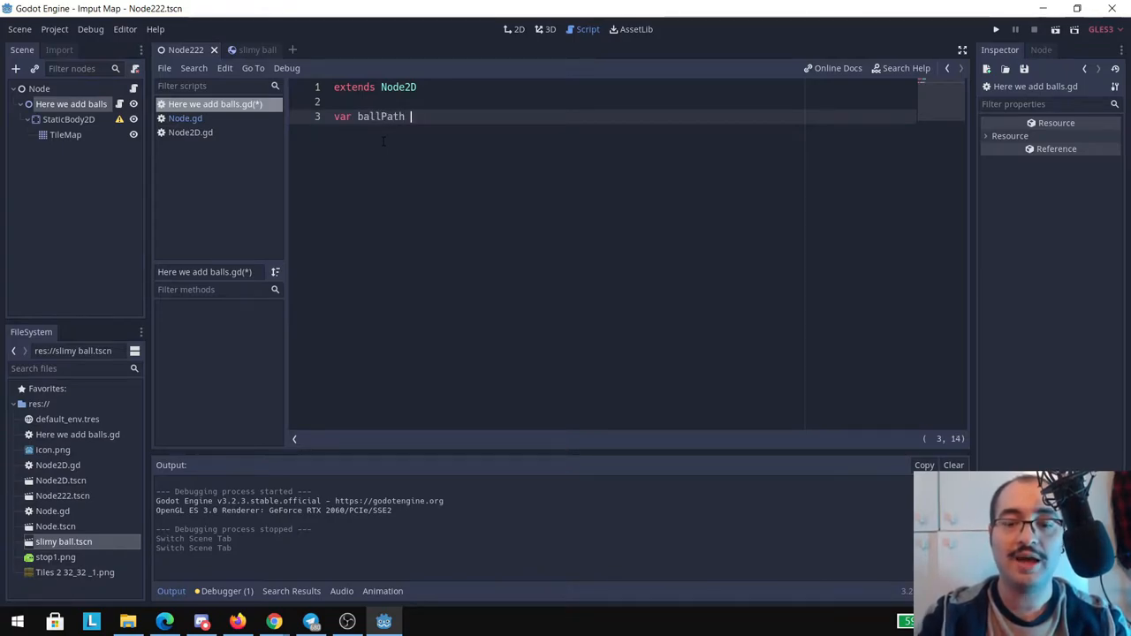
{"action": "type", "text": "= load(\"res://slimy ball.tscn"}
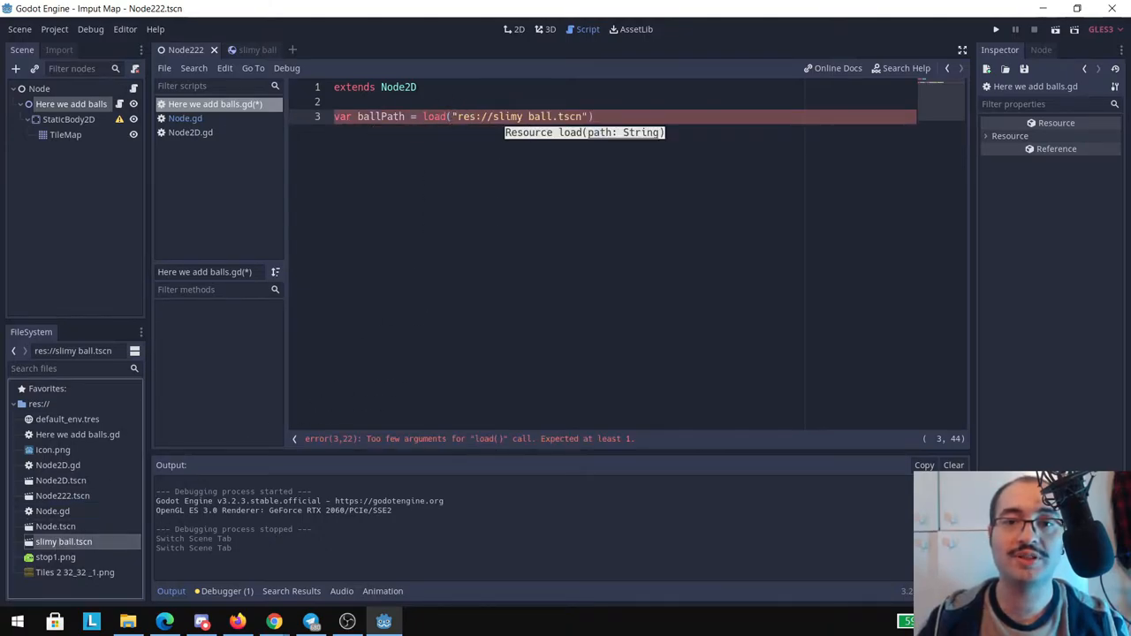
{"action": "type", "text": ")"}
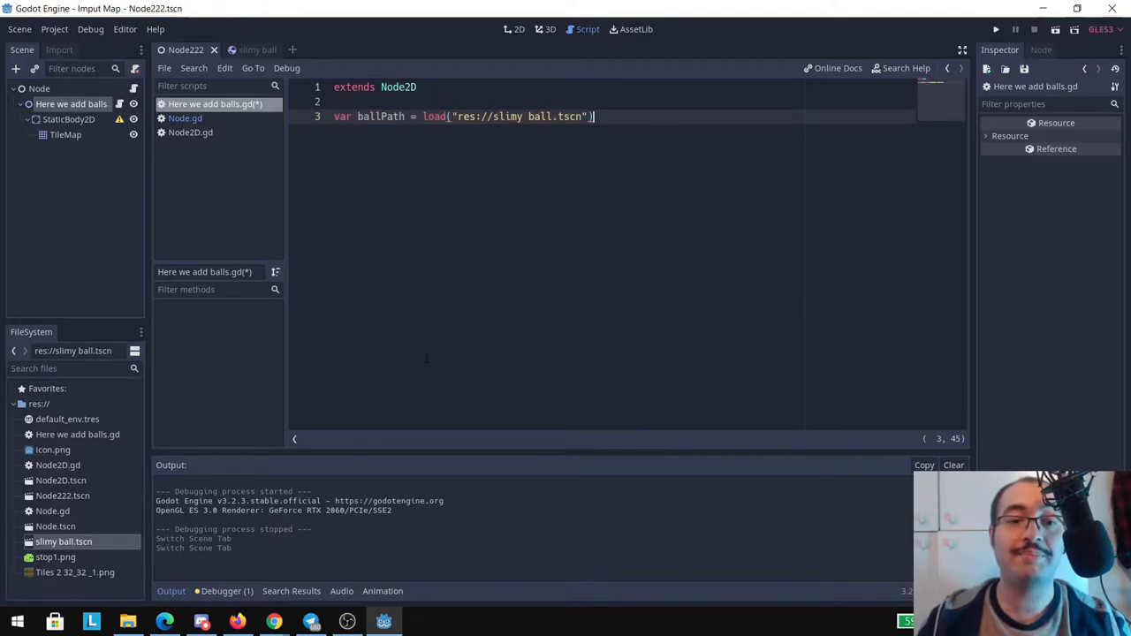
{"action": "key", "text": "enter"}
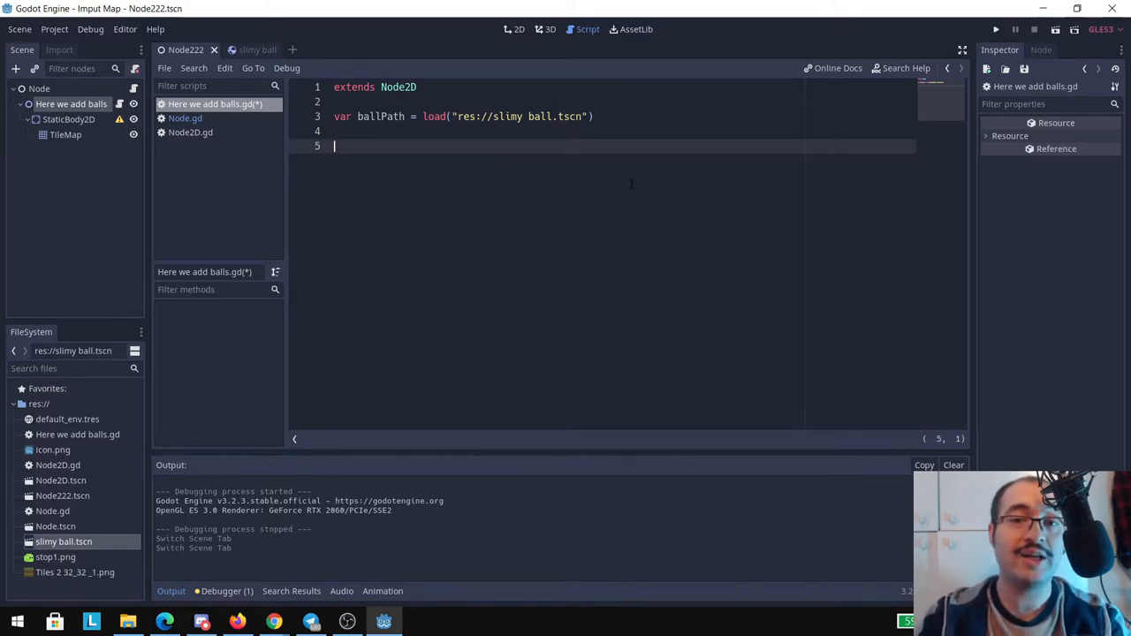
Start func createeBall(mousePosition) and instance ballPath into a newBall variable
{"action": "type", "text": "func"}
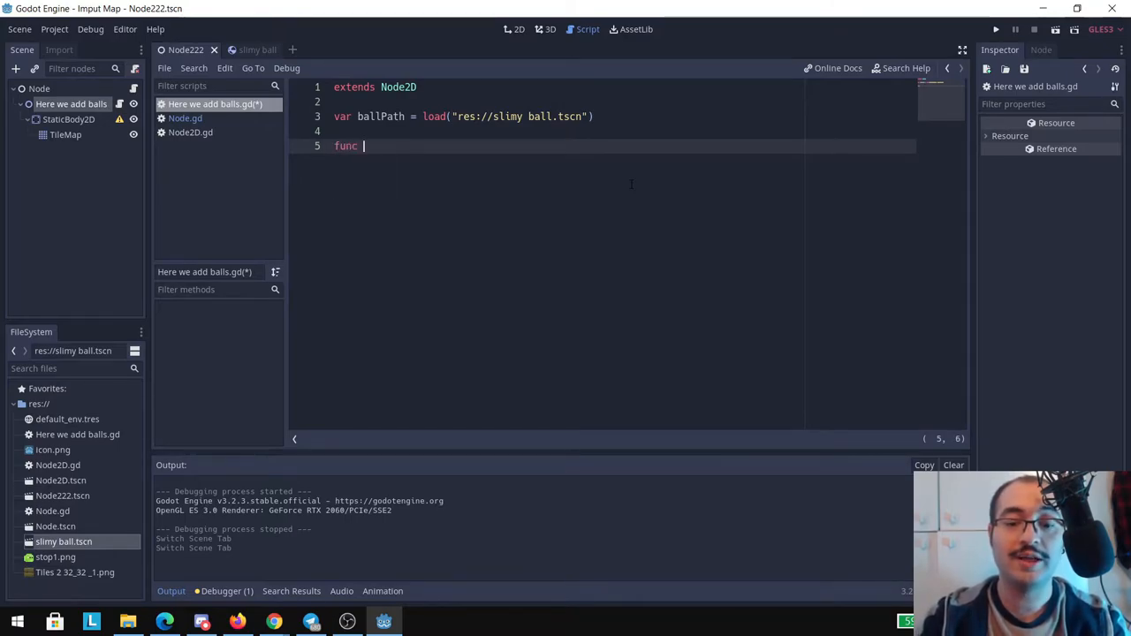
{"action": "type", "text": "creaete"}
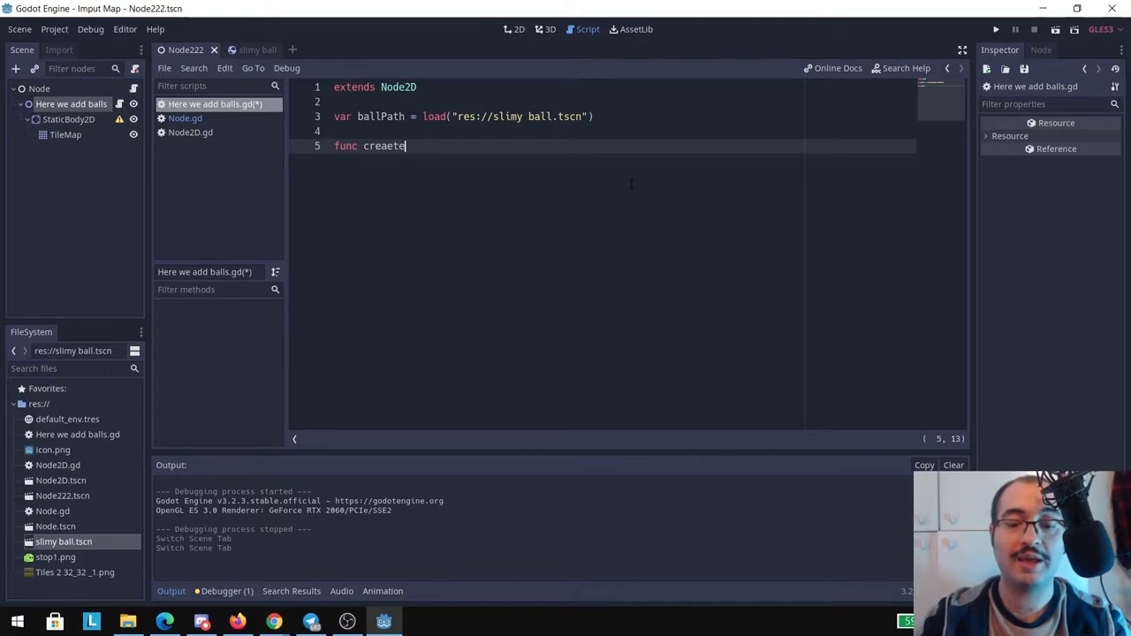
{"action": "type", "text": "Ball()"}
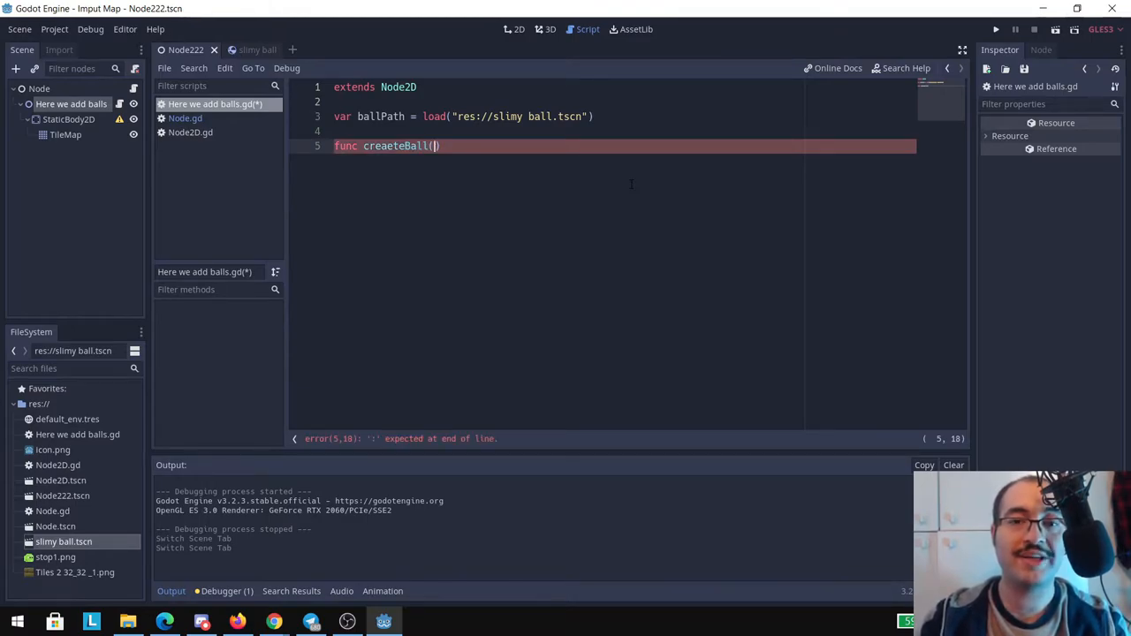
{"action": "type", "text": "m"}
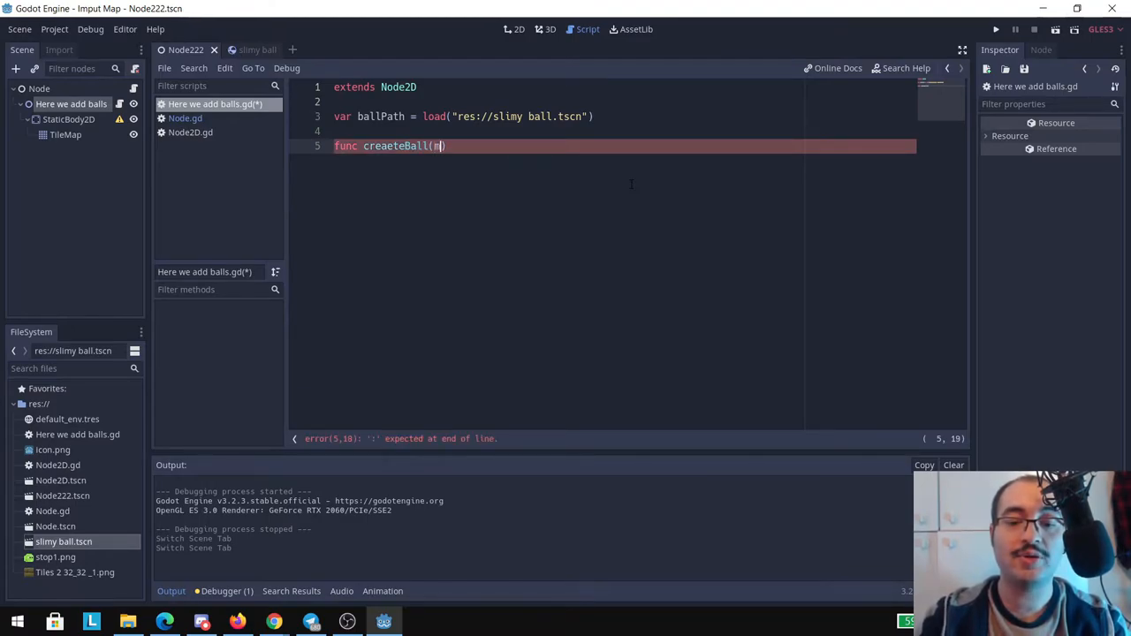
{"action": "type", "text": "ousePosition"}
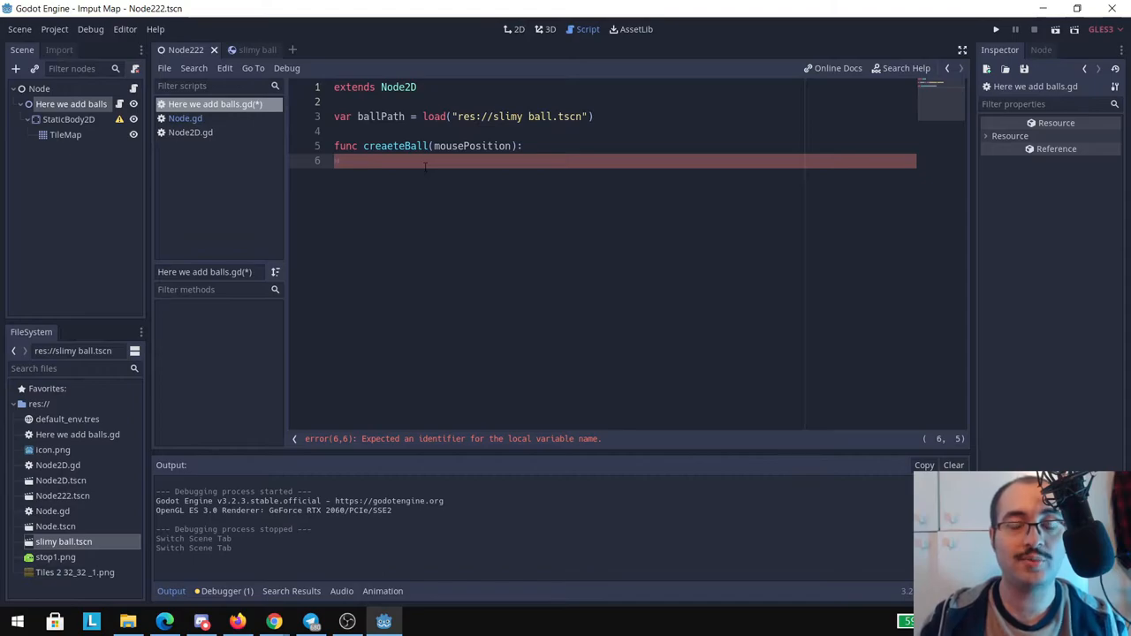
{"action": "type", "text": "var new"}
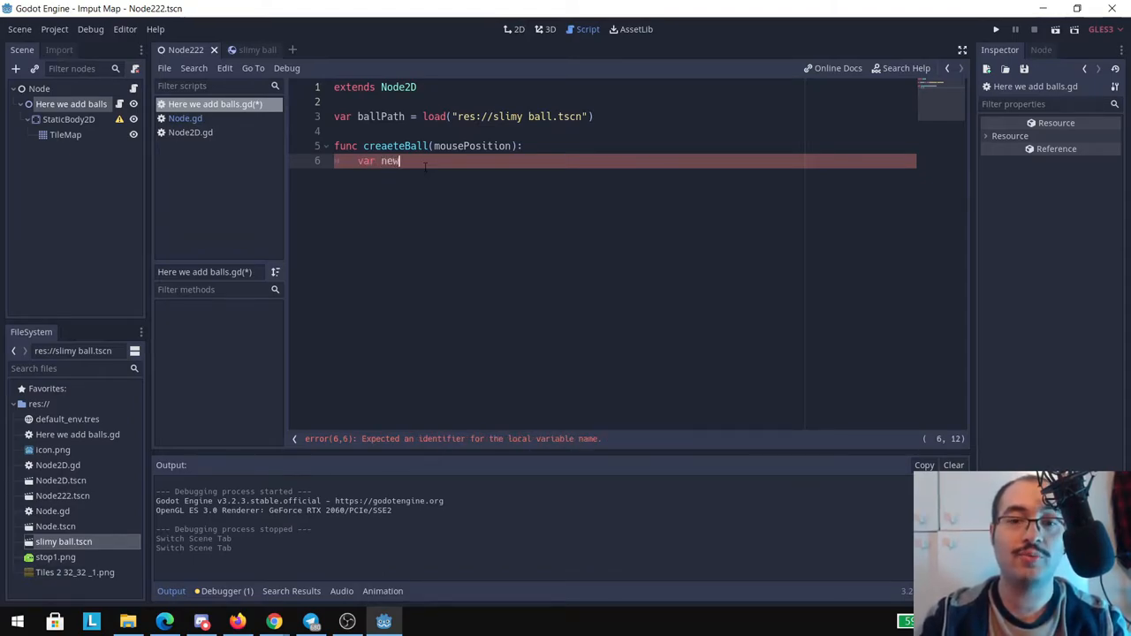
{"action": "type", "text": "Ball ="}
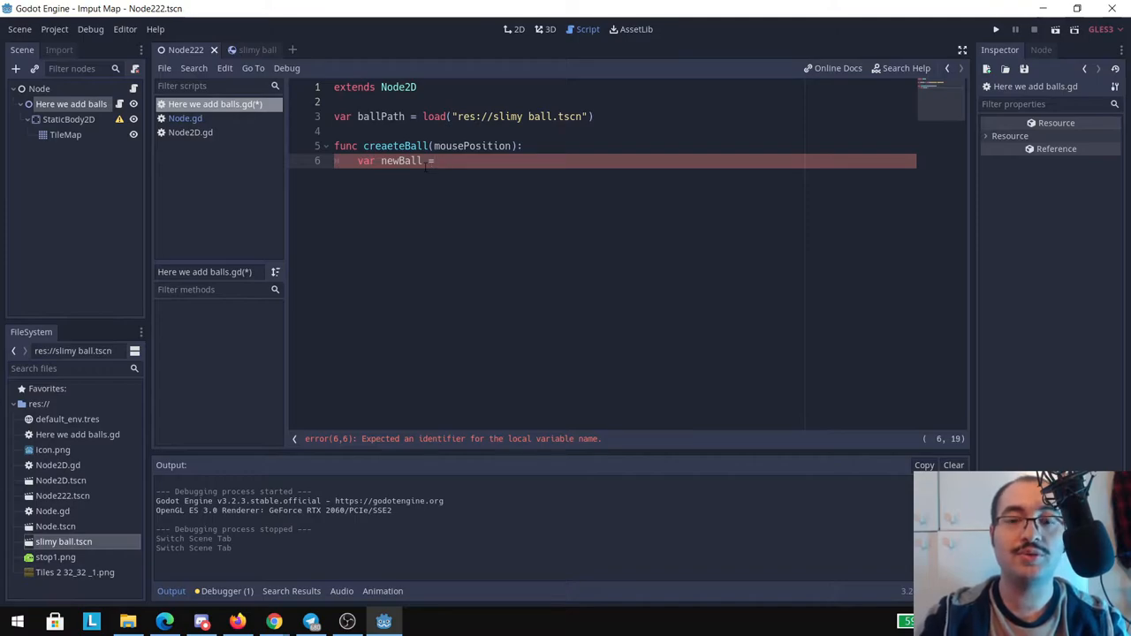
{"action": "type", "text": "ballPath."}
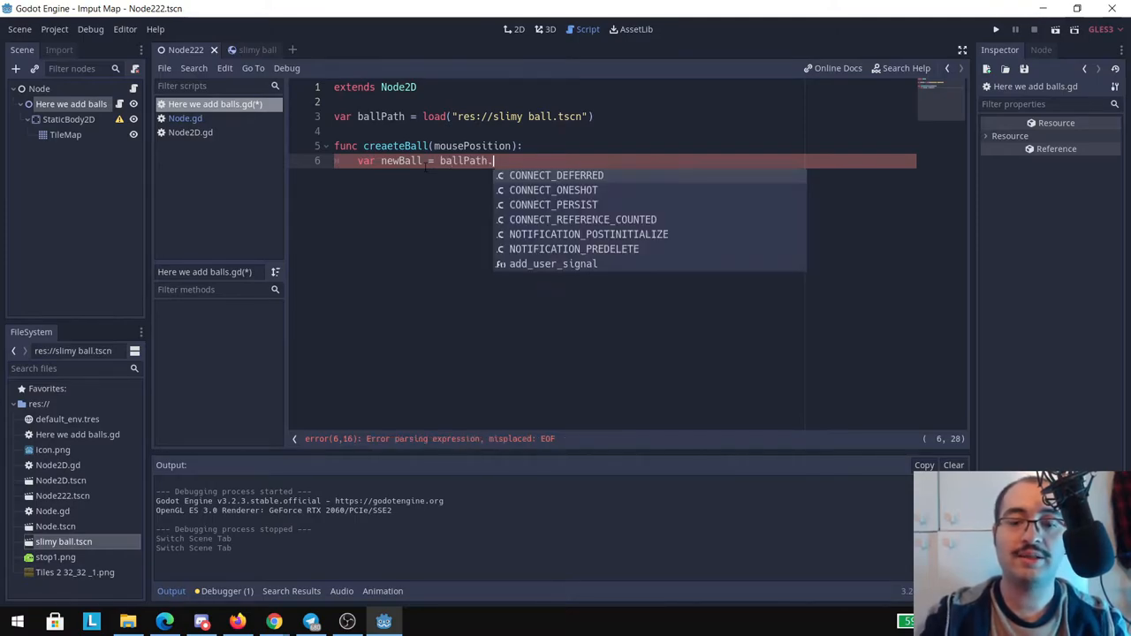
{"action": "type", "text": "instance()"}
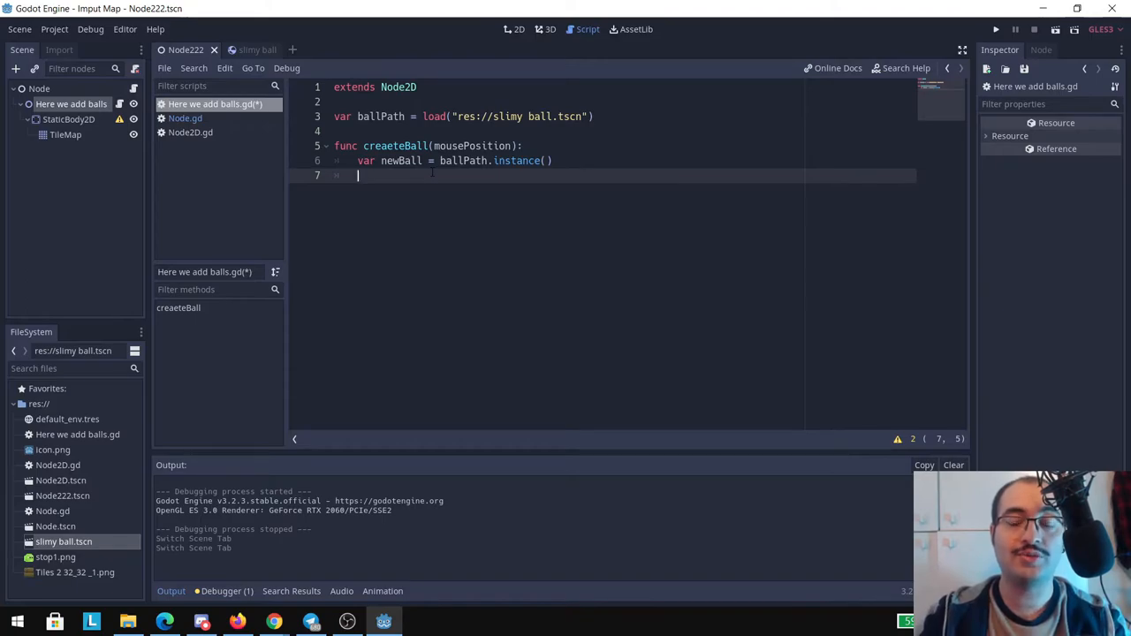
Set newBall's position to mousePosition and add it as a child
{"action": "type", "text": "newBall"}
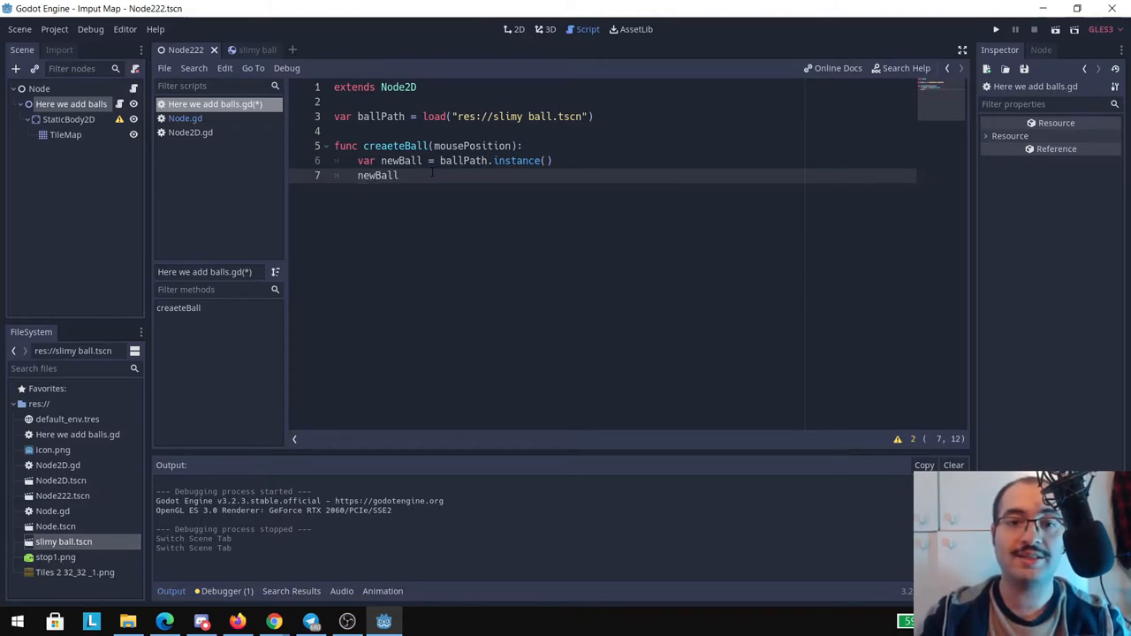
{"action": "type", "text": ".set"}
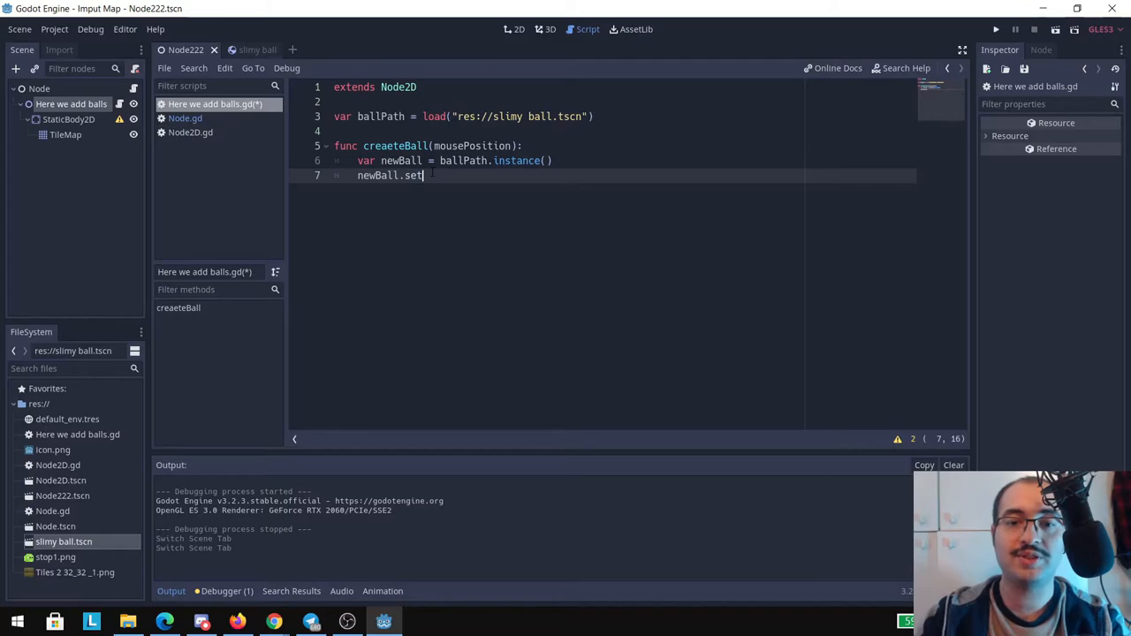
{"action": "type", "text": "_position()"}
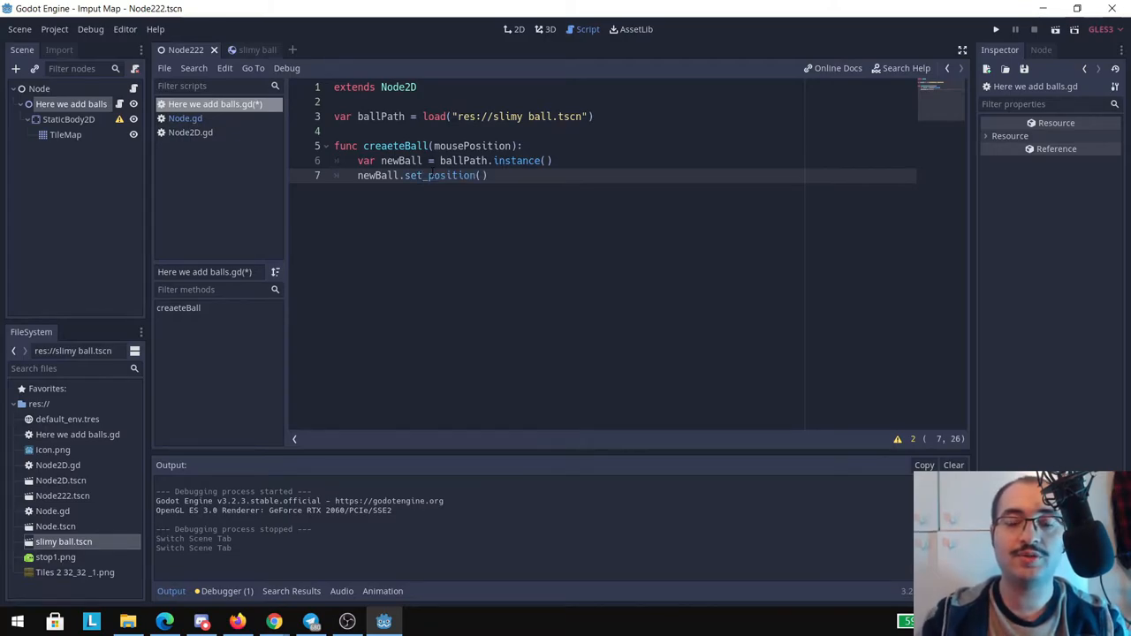
{"action": "type", "text": "mo"}
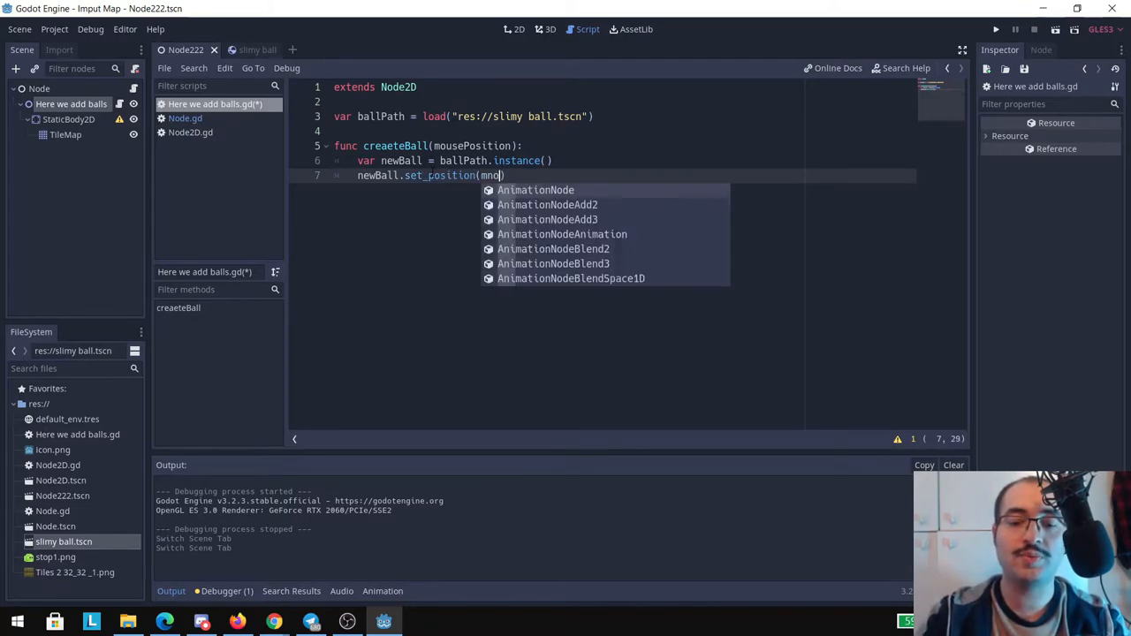
{"action": "type", "text": "mousePosition"}
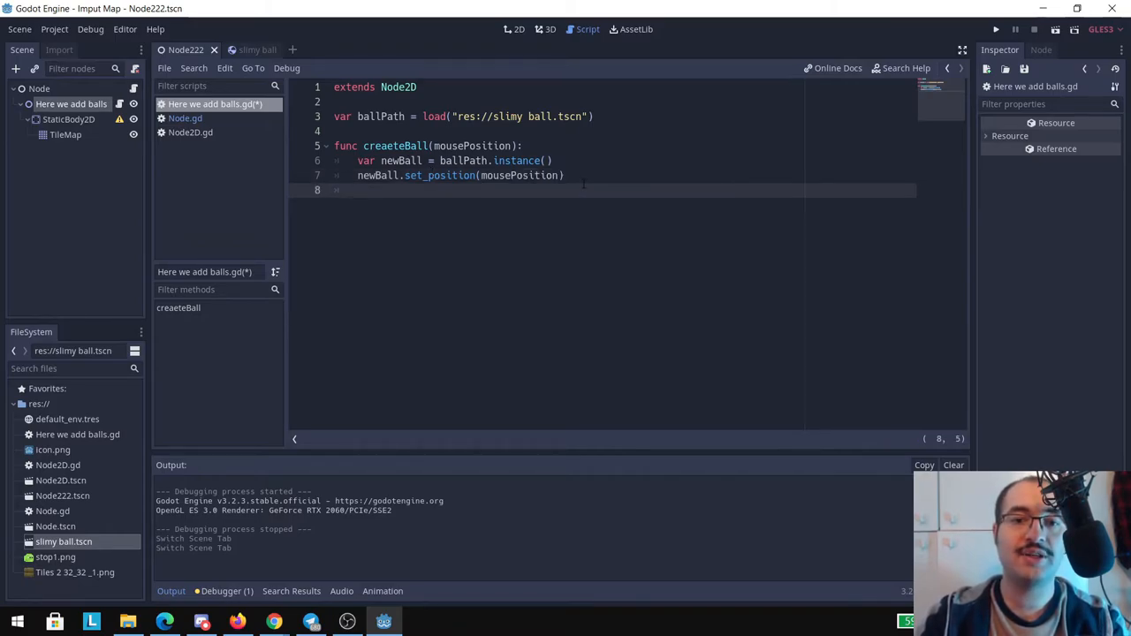
{"action": "type", "text": "add_child("}
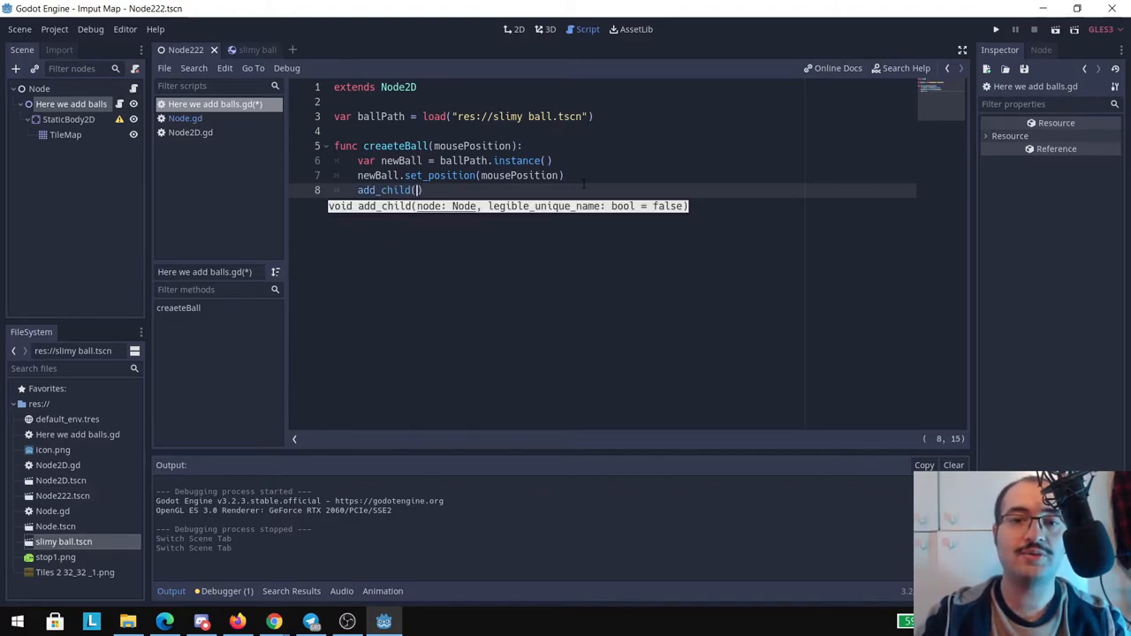
{"action": "type", "text": "newBall"}
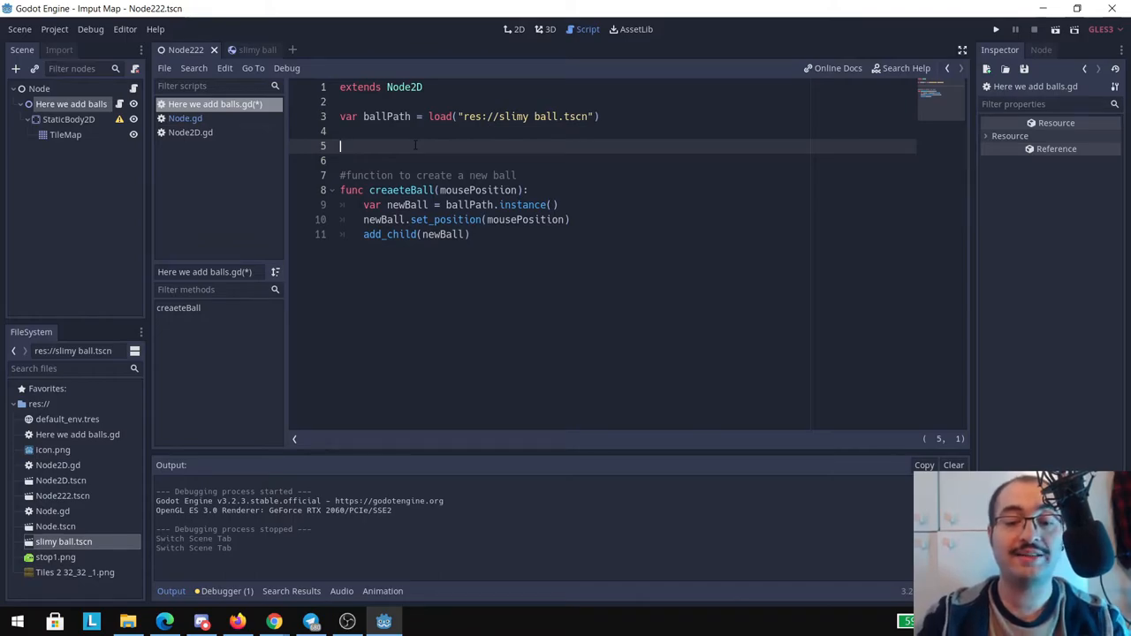
Add _physics_process(delta) checking Input.is_action_just_pressed("rightMouseClick")
{"action": "type", "text": "func"}
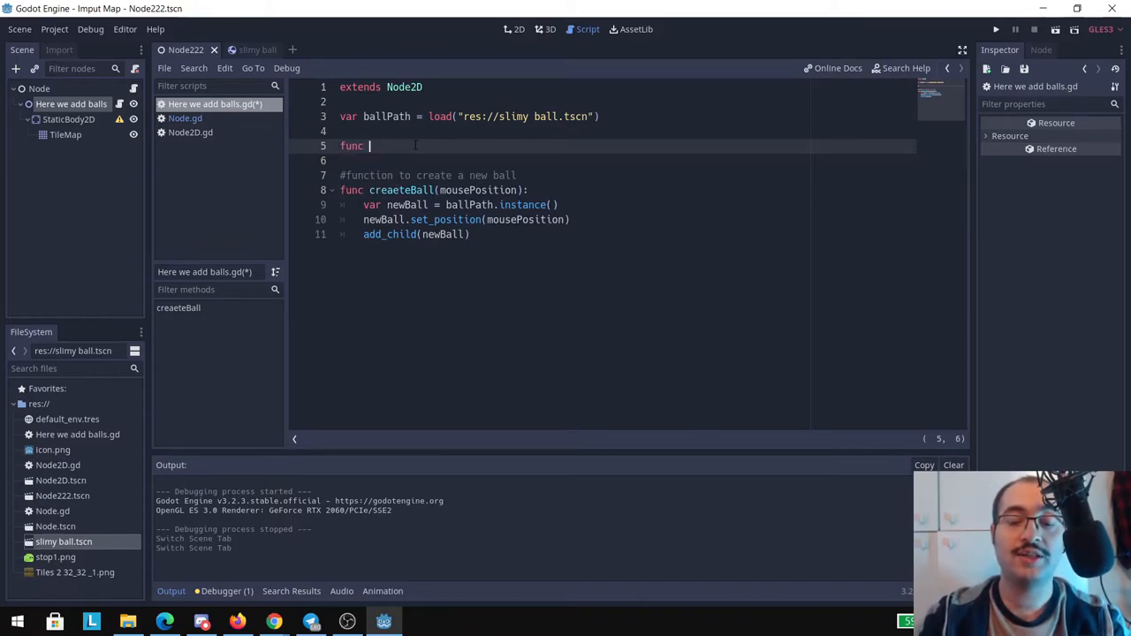
{"action": "type", "text": "_physics_process(delta):"}
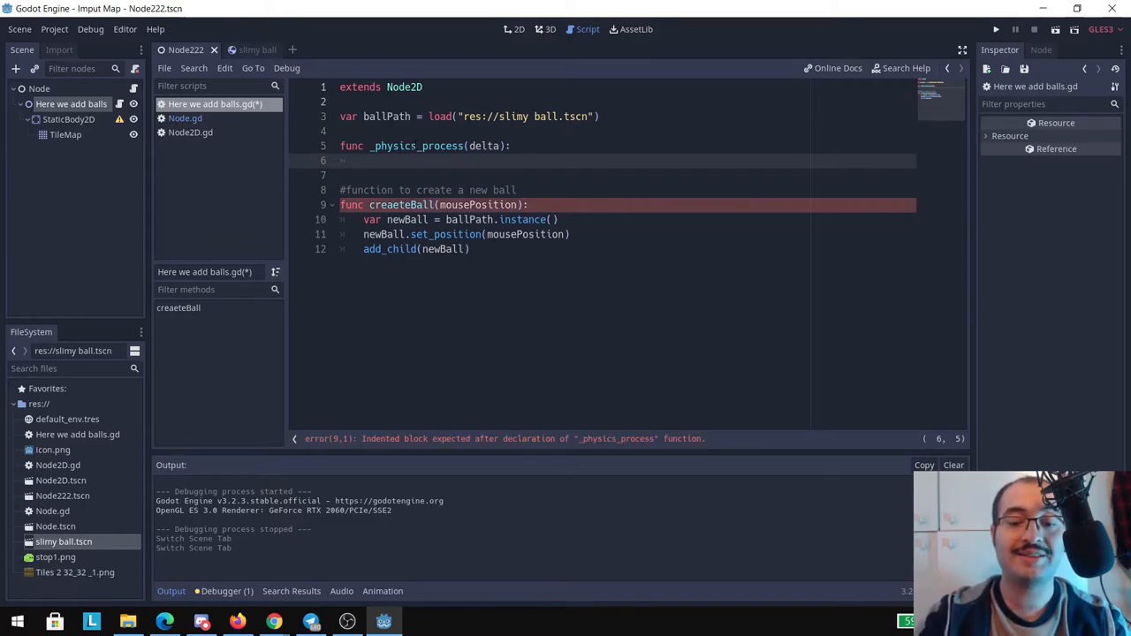
{"action": "type", "text": "if Input"}
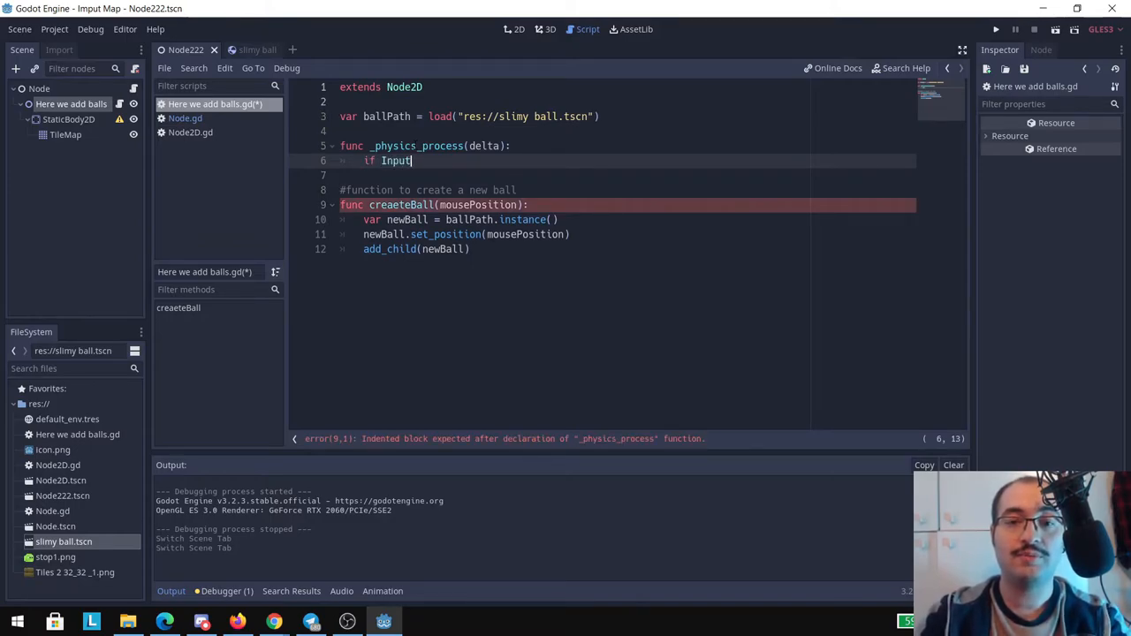
{"action": "type", "text": ".is_c"}
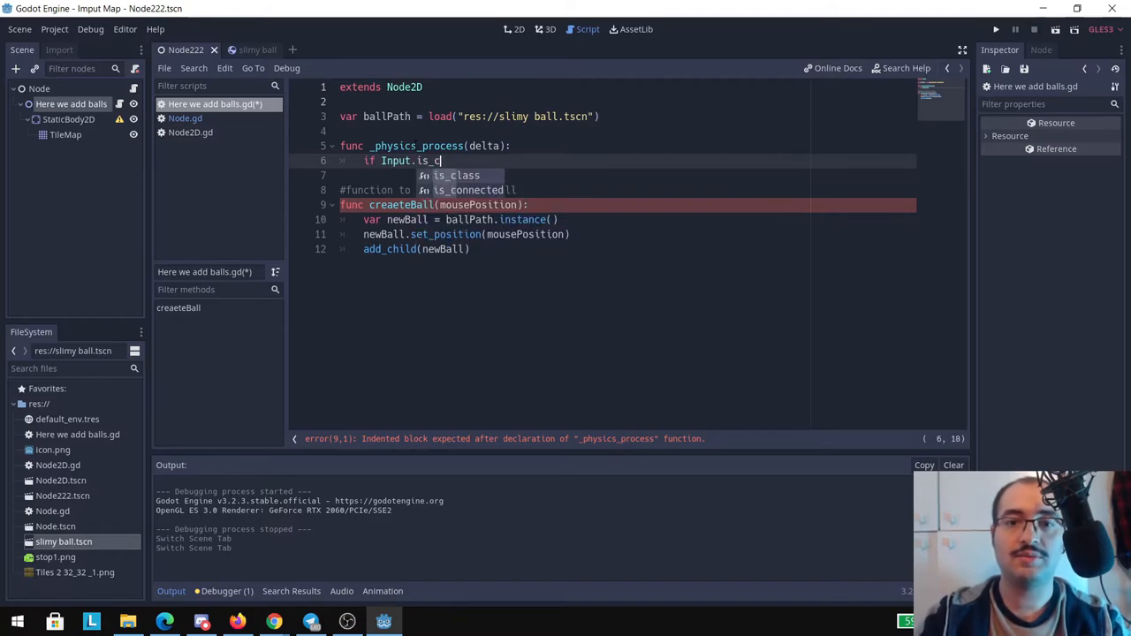
{"action": "type", "text": "is_action_just_pressed()"}
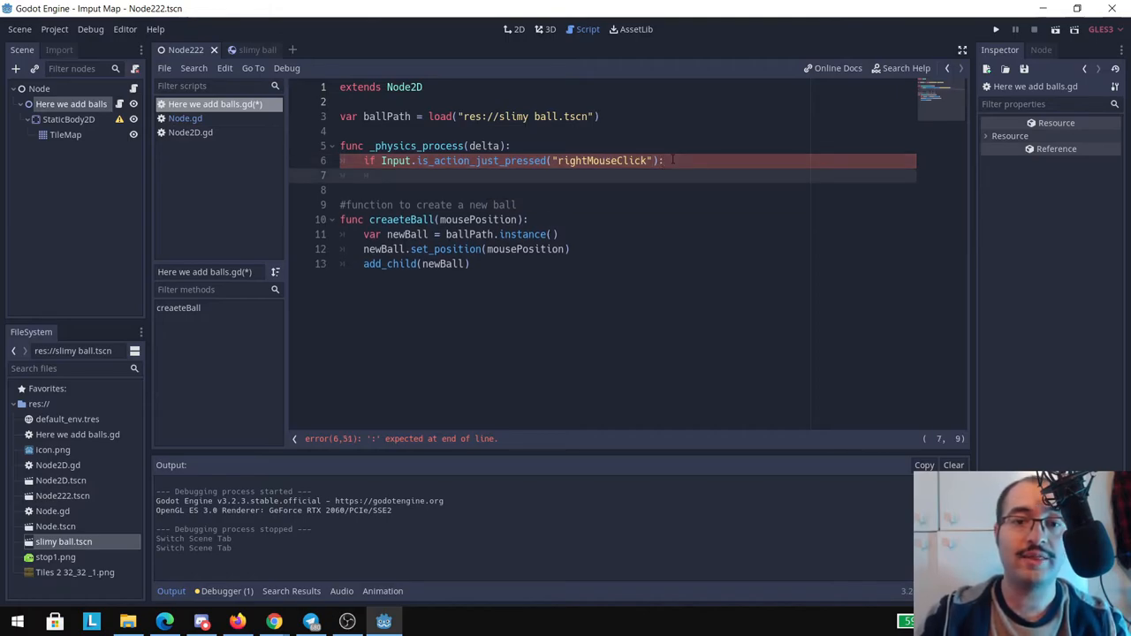
Call createeBall(get_global_mouse_position()) on right-click and run the scene to test
{"action": "type", "text": "createeBall()"}
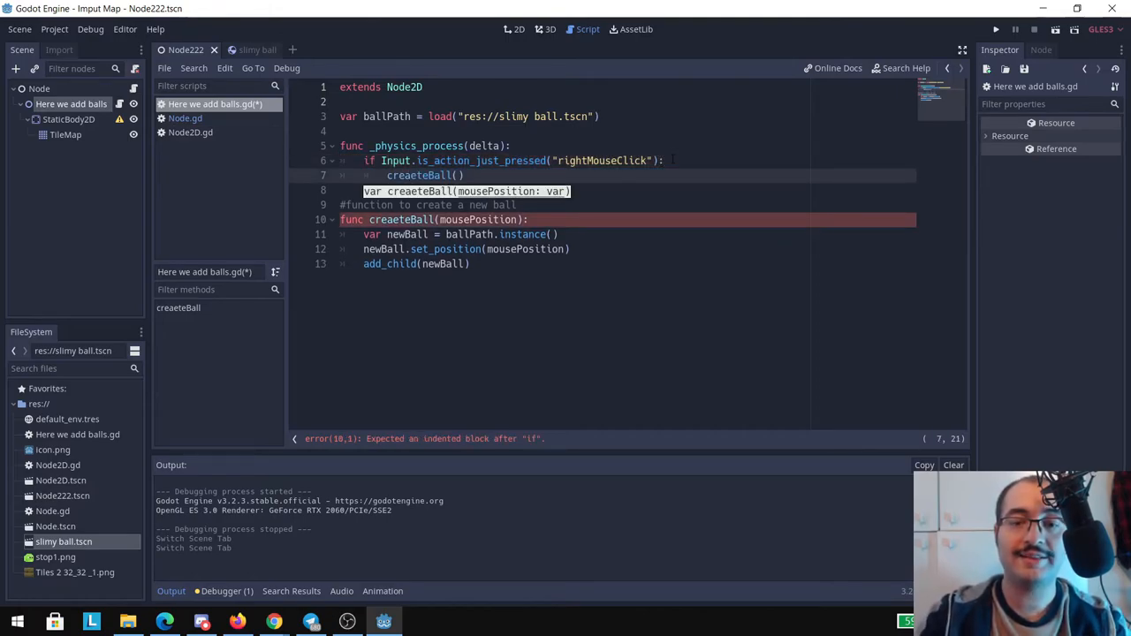
{"action": "type", "text": "get"}
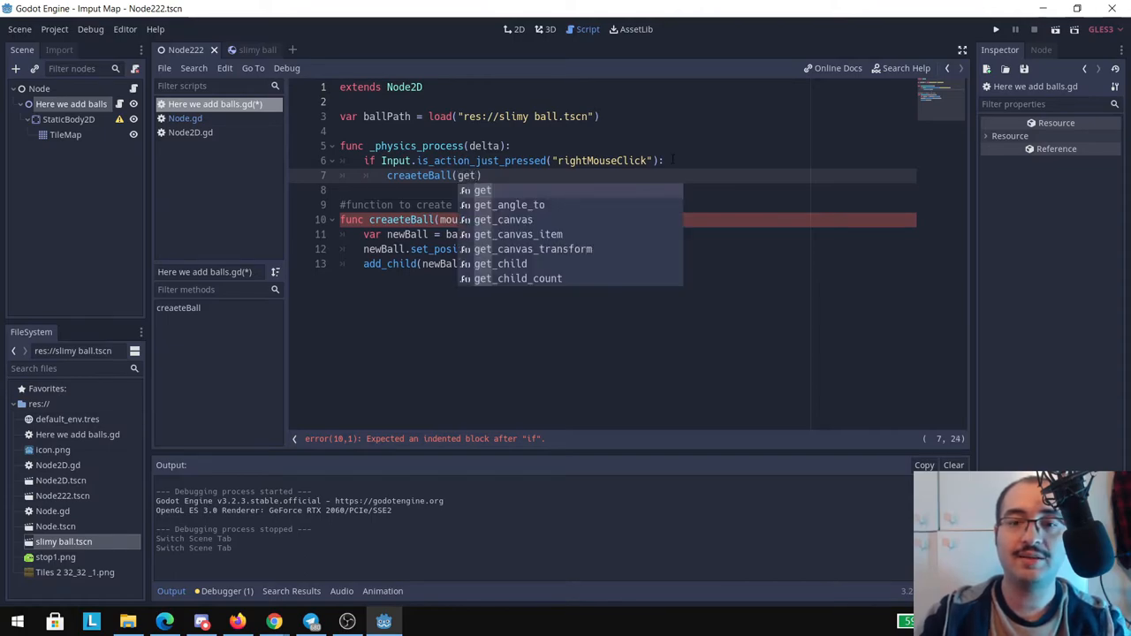
{"action": "type", "text": "mouse_position("}
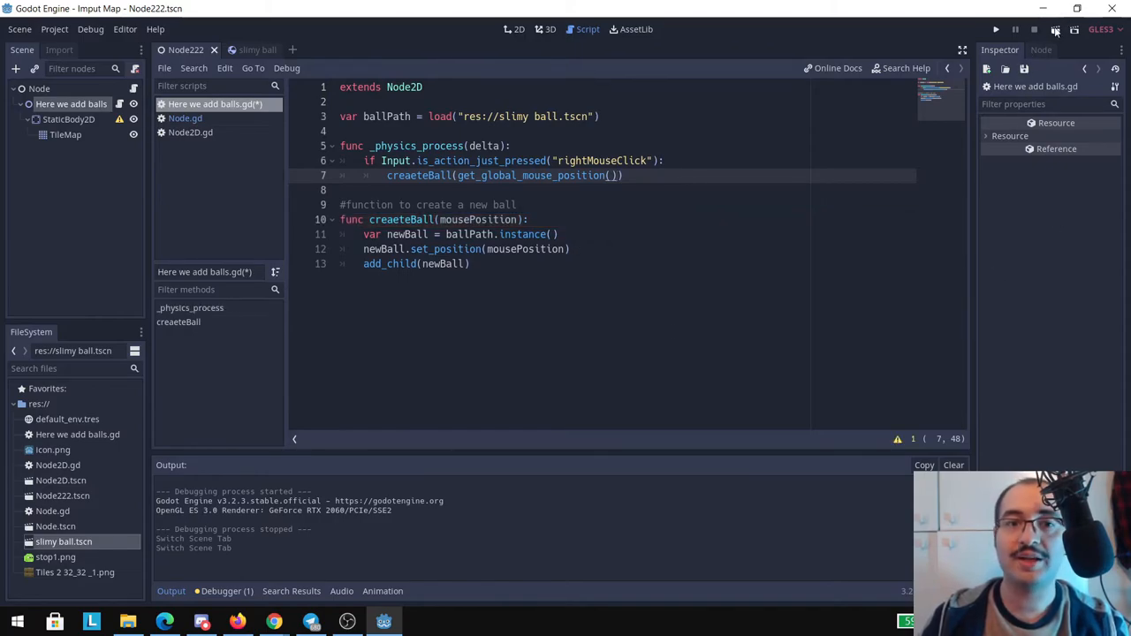
{"action": "left_click", "coordinate": [995, 29]}
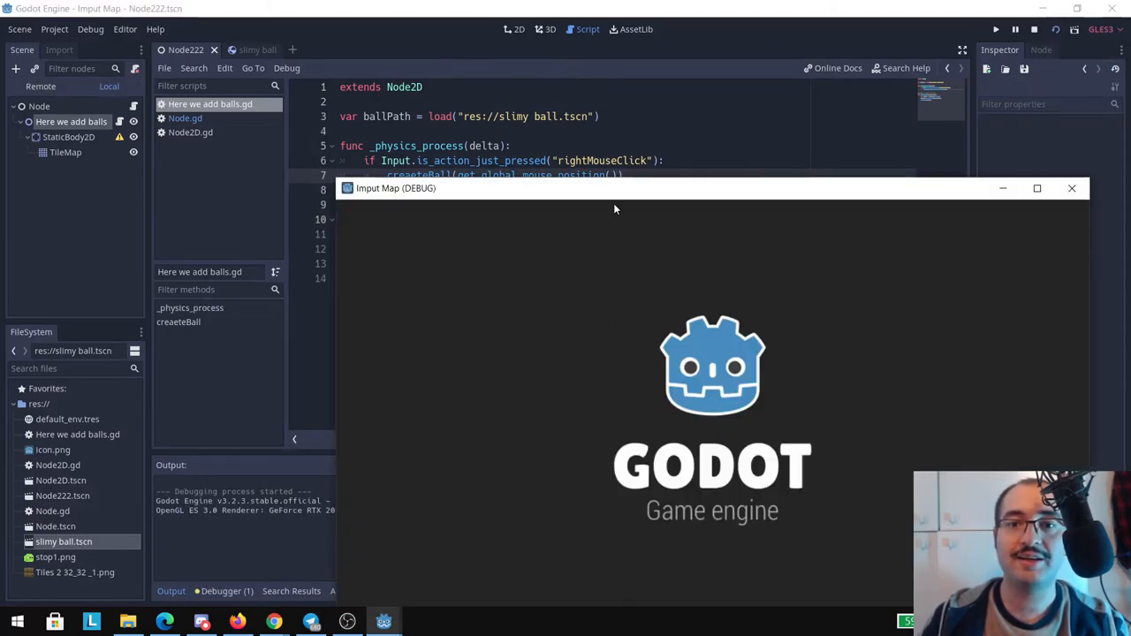